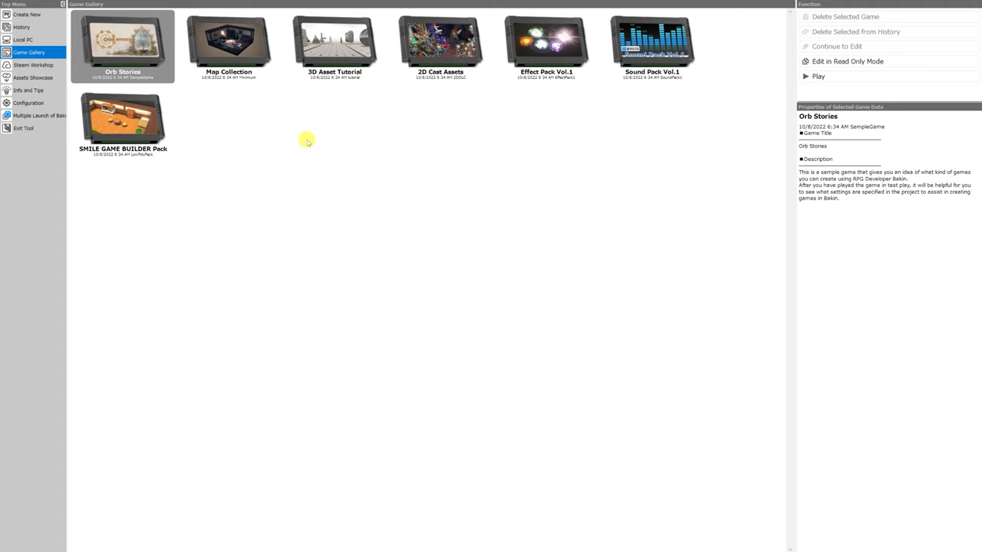
mouse_move(301, 139)
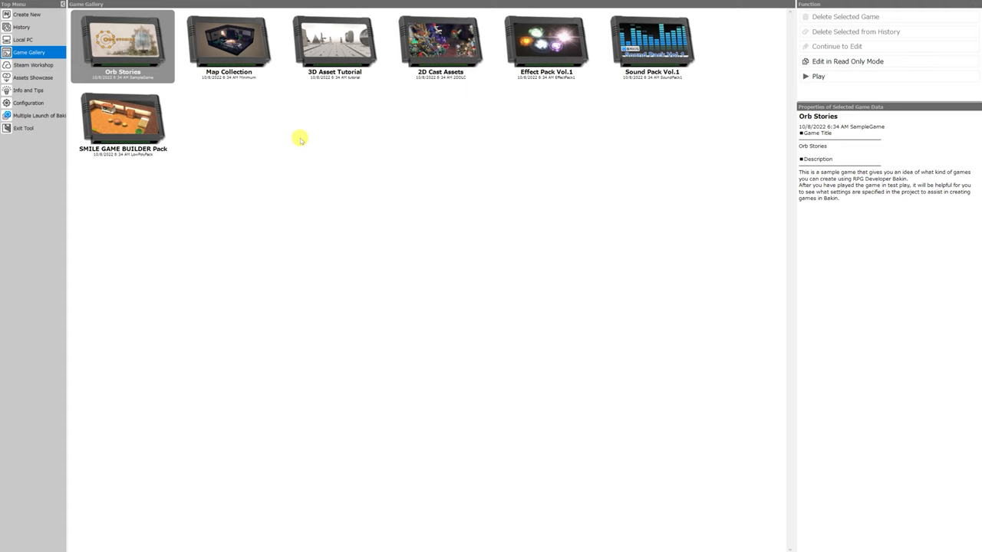
mouse_move(290, 137)
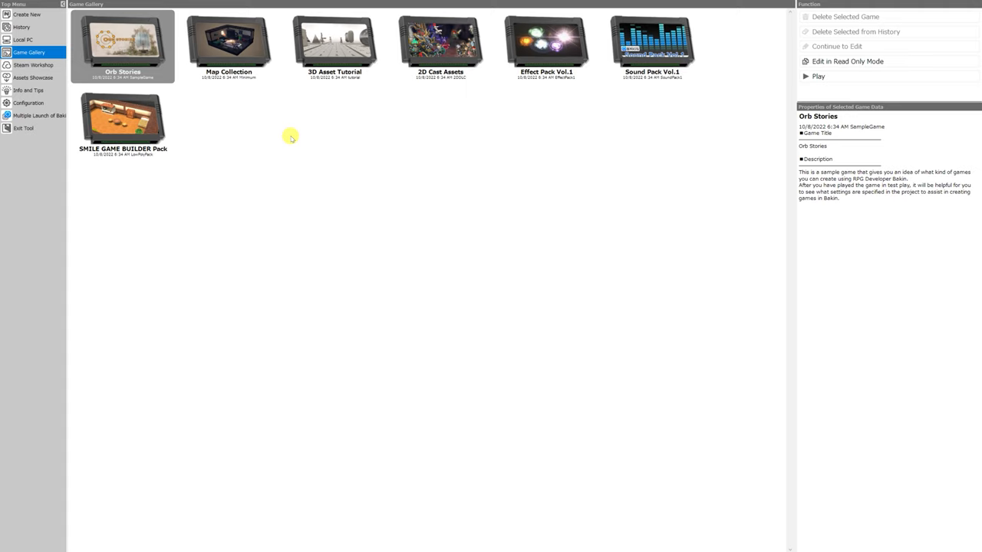
mouse_move(788, 80)
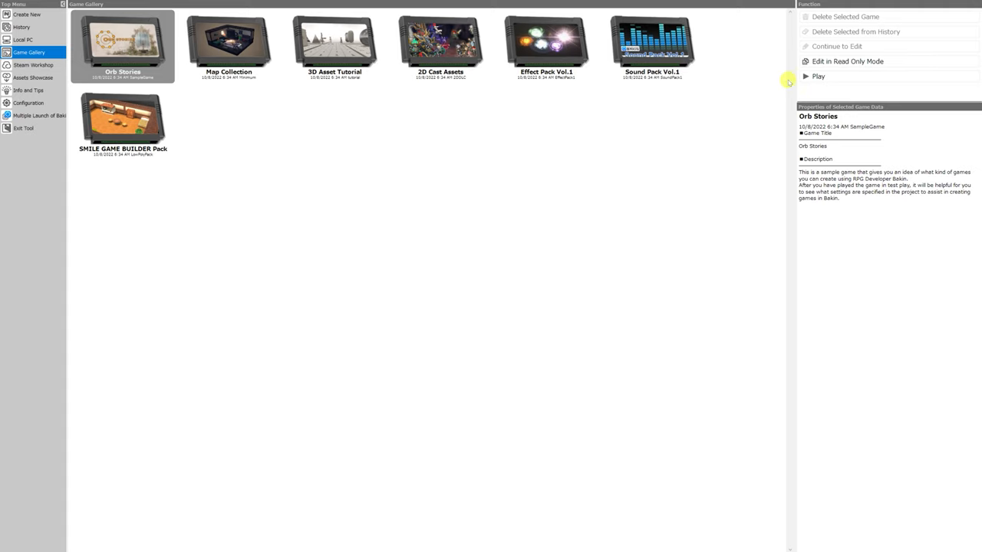
mouse_move(687, 163)
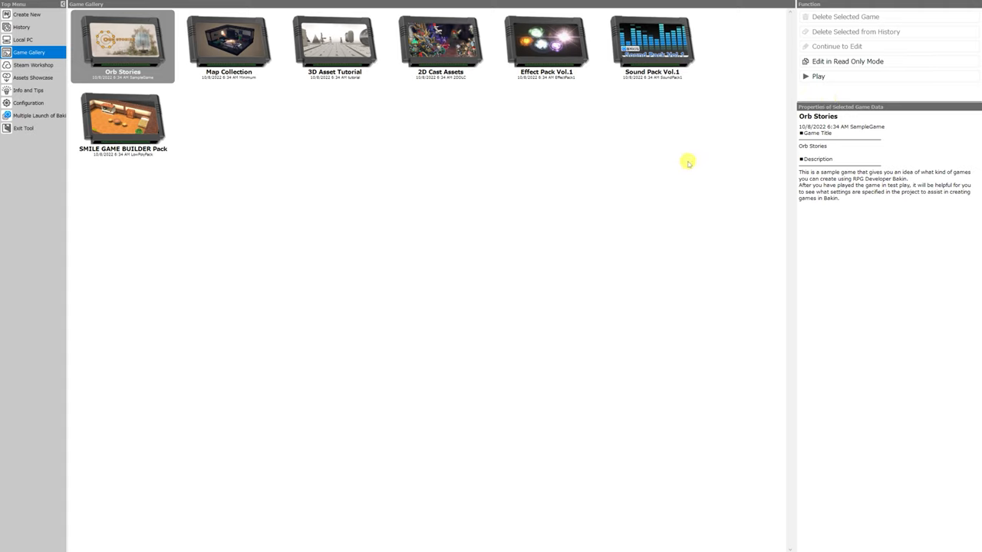
mouse_move(694, 123)
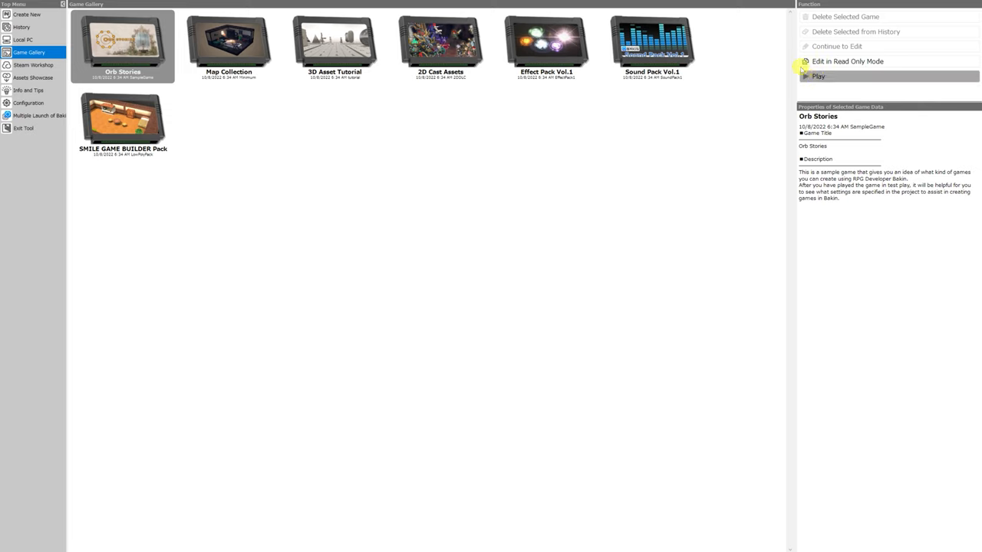
mouse_move(718, 100)
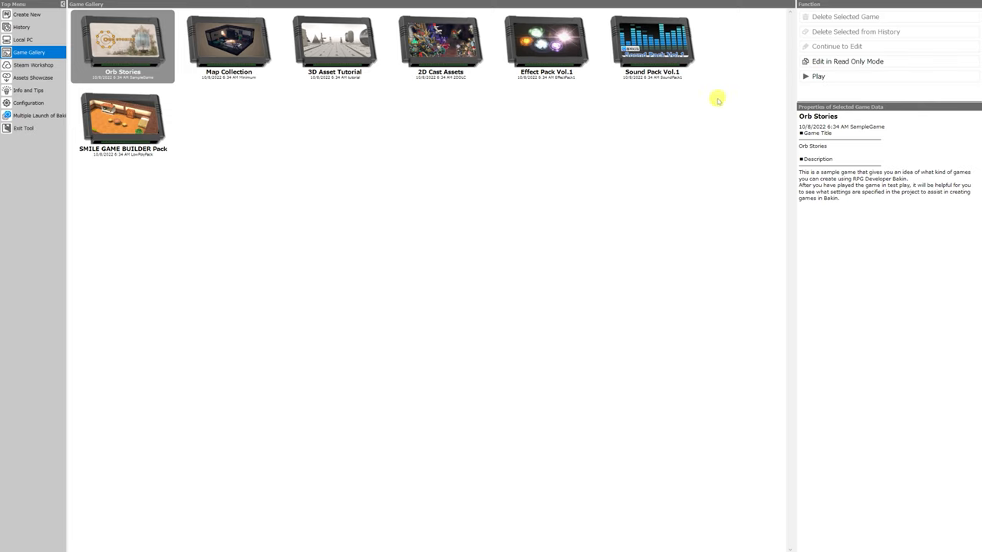
mouse_move(666, 140)
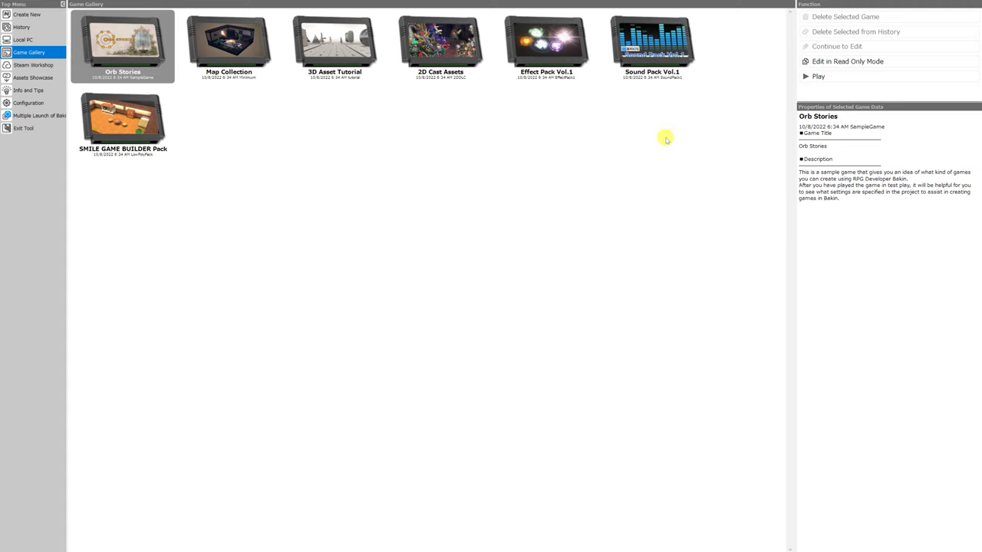
mouse_move(537, 184)
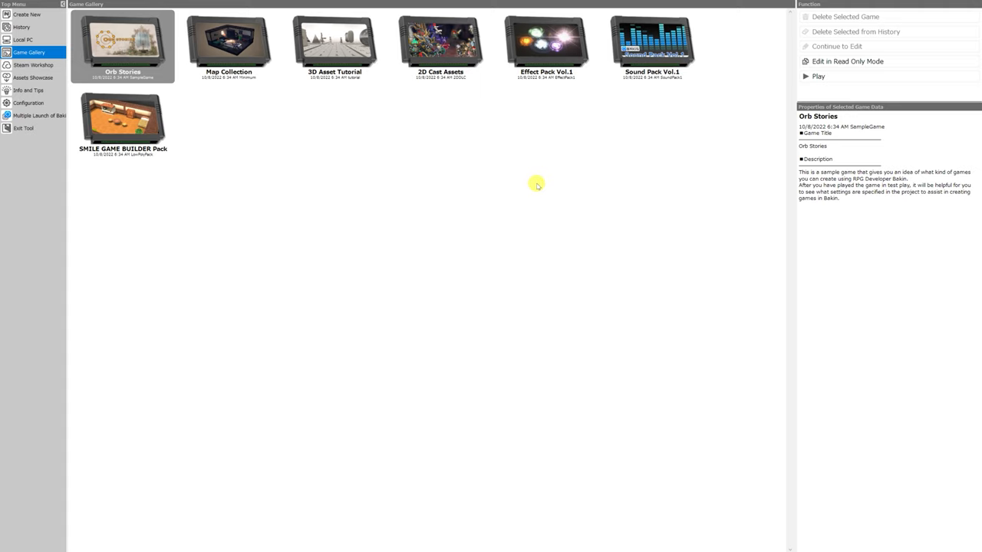
mouse_move(662, 99)
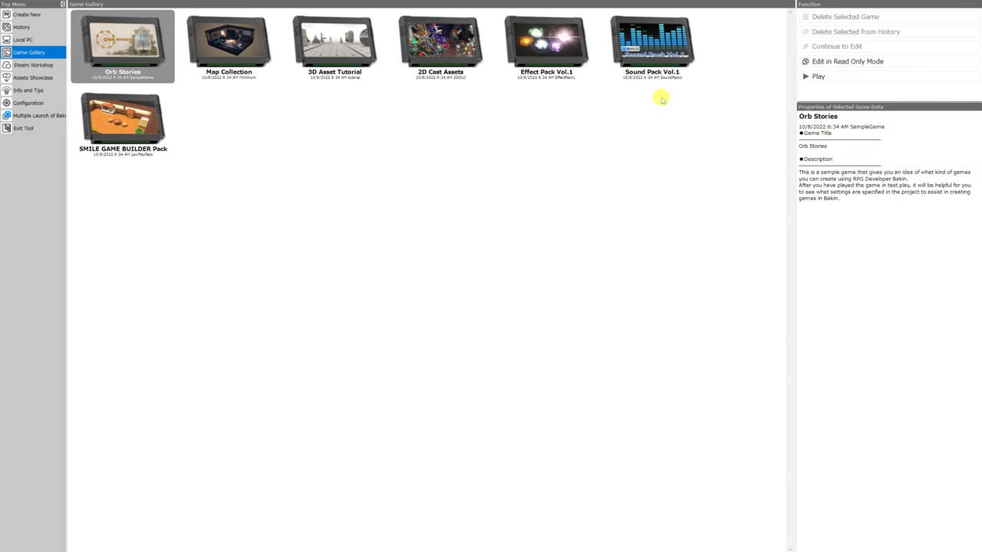
mouse_move(239, 132)
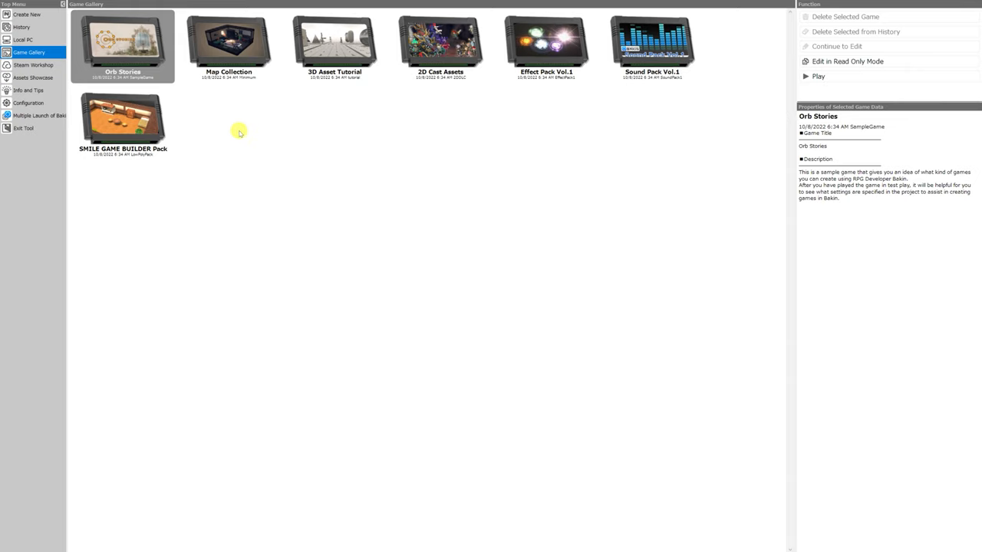
Step: Open the Orb Stories sample in Read Only Mode so the map editor loads
left_click(847, 62)
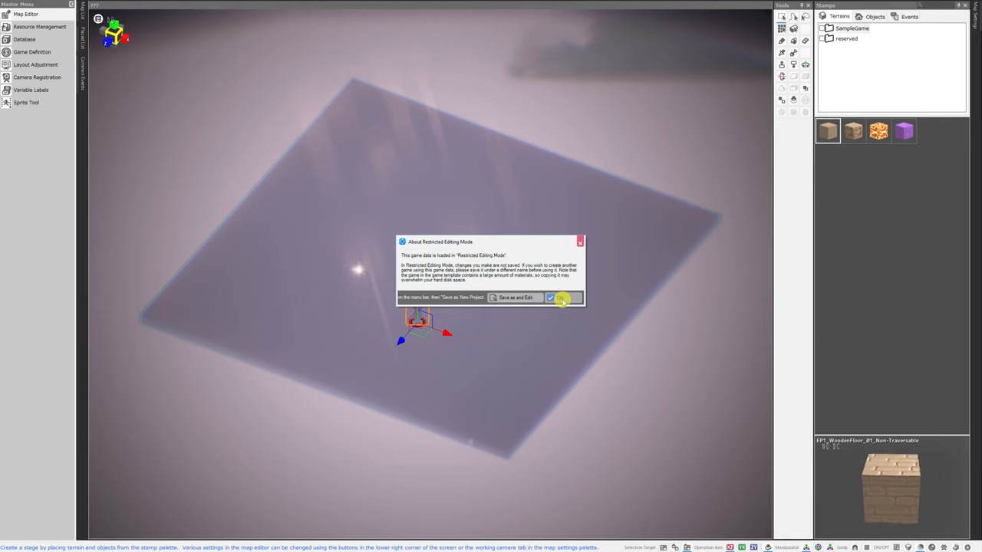
Step: Dismiss the restricted-editing notice and load Kari's House from the Map List, then pick Nestar Village
left_click(561, 298)
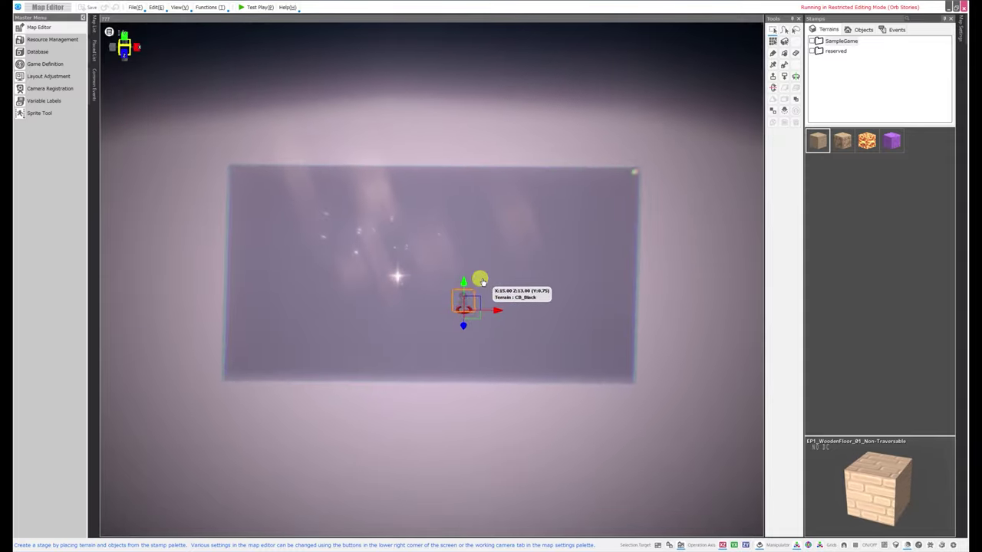
left_click(135, 7)
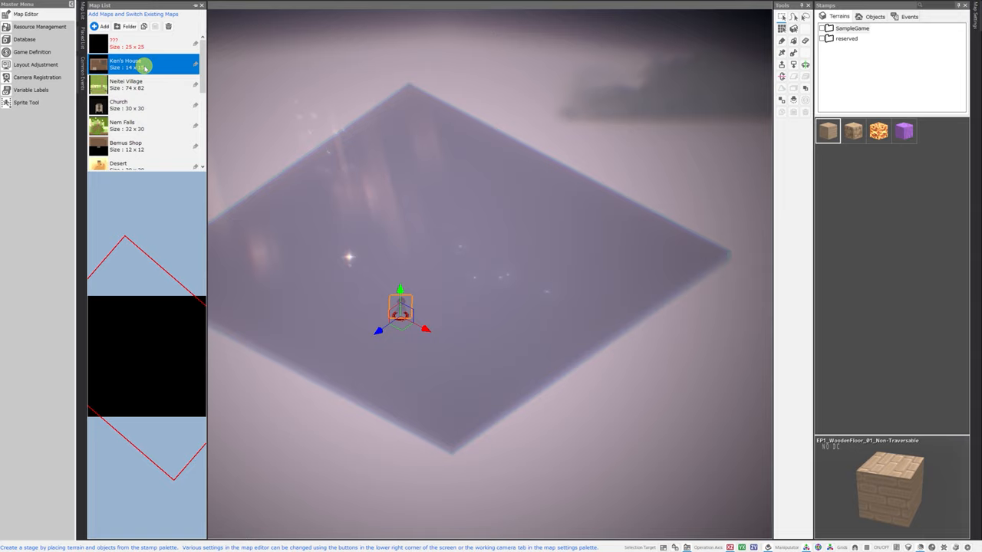
double_click(126, 64)
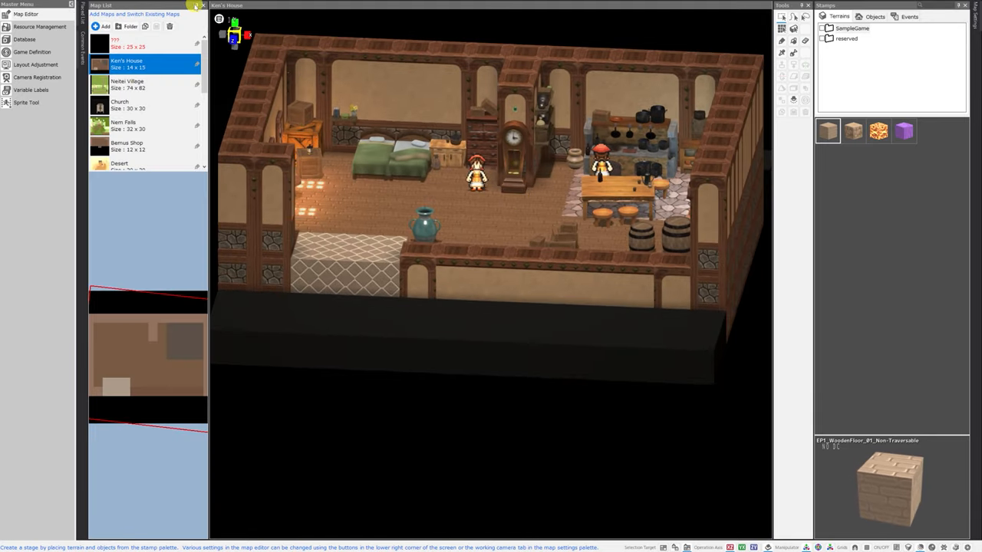
left_click(126, 85)
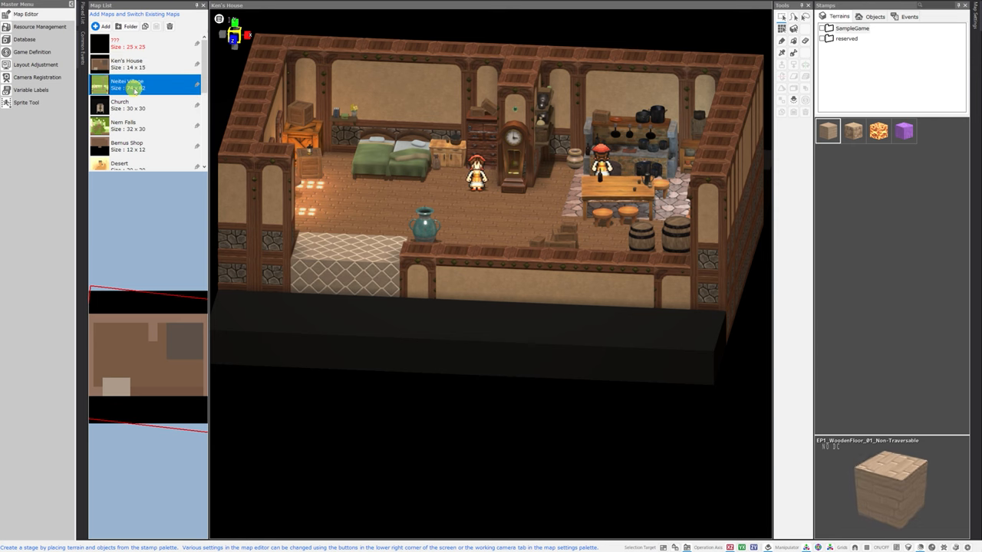
Step: Load the Nestar Village map, then launch a test play of the sample game
double_click(126, 85)
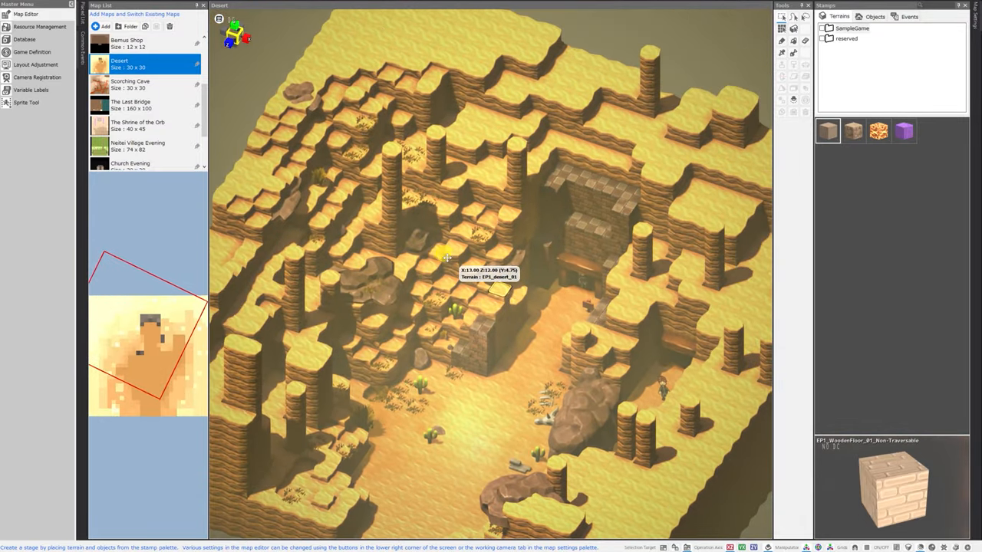
left_click(131, 84)
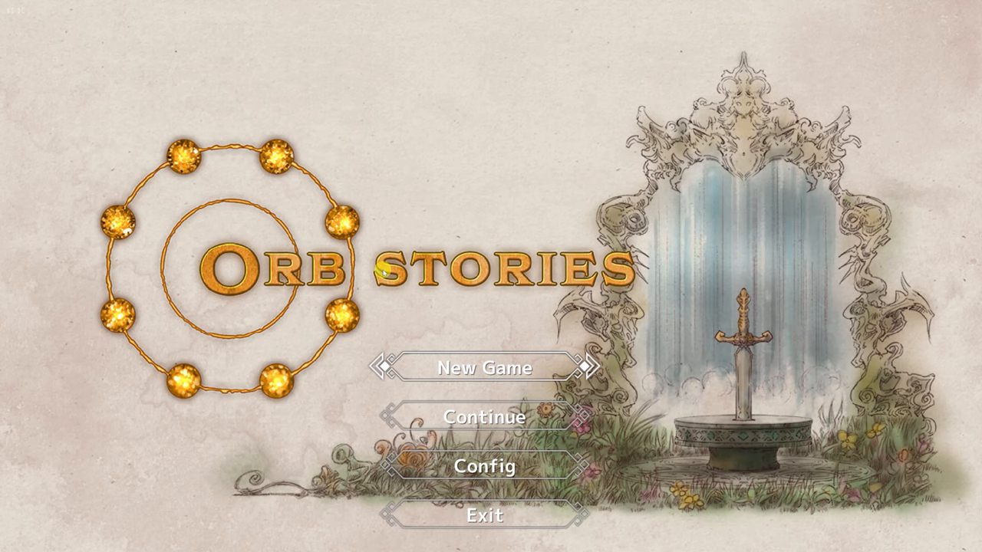
Step: Start a New Game from the Orb Stories title screen
left_click(485, 368)
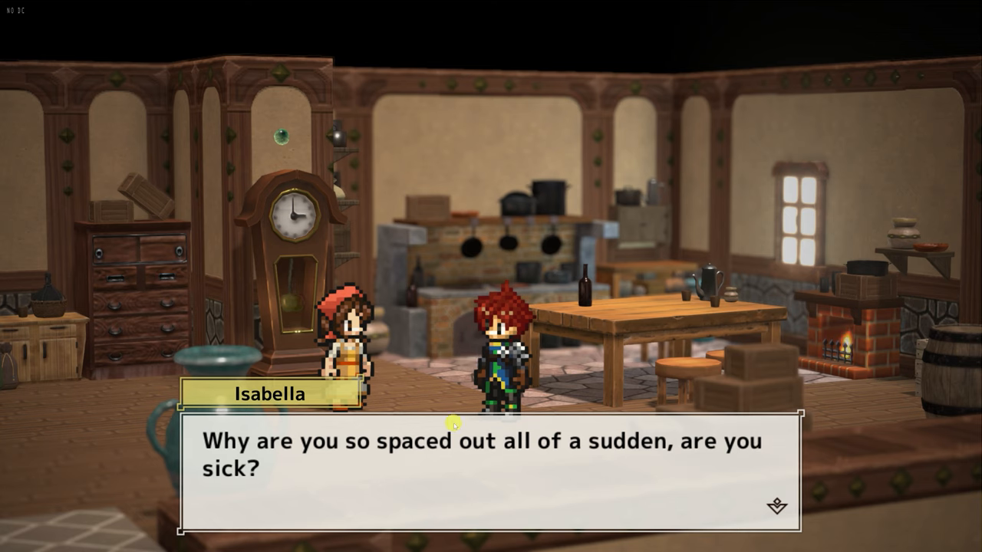
mouse_move(460, 396)
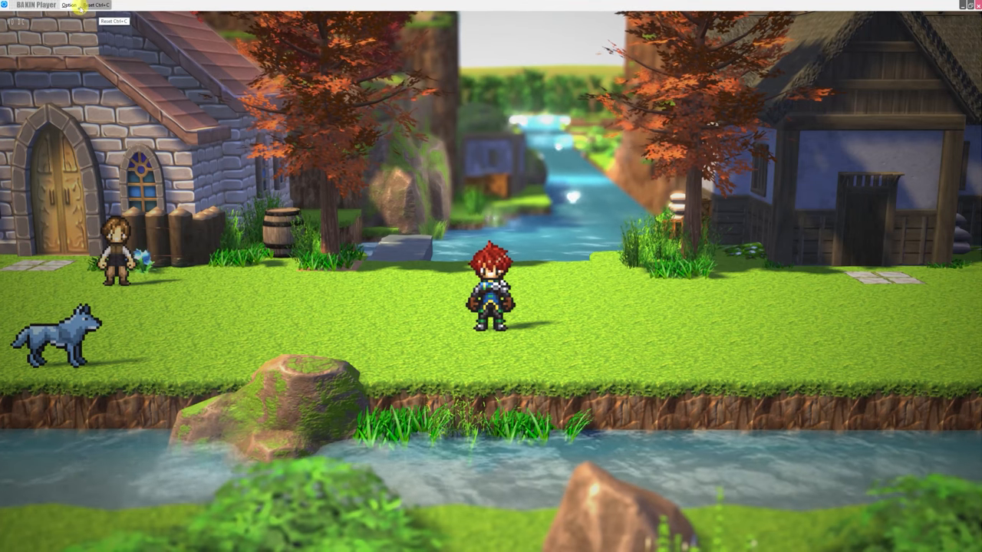
Step: Turn on Performance Meter Type 1 from the player's Option menu over the village scene
left_click(70, 6)
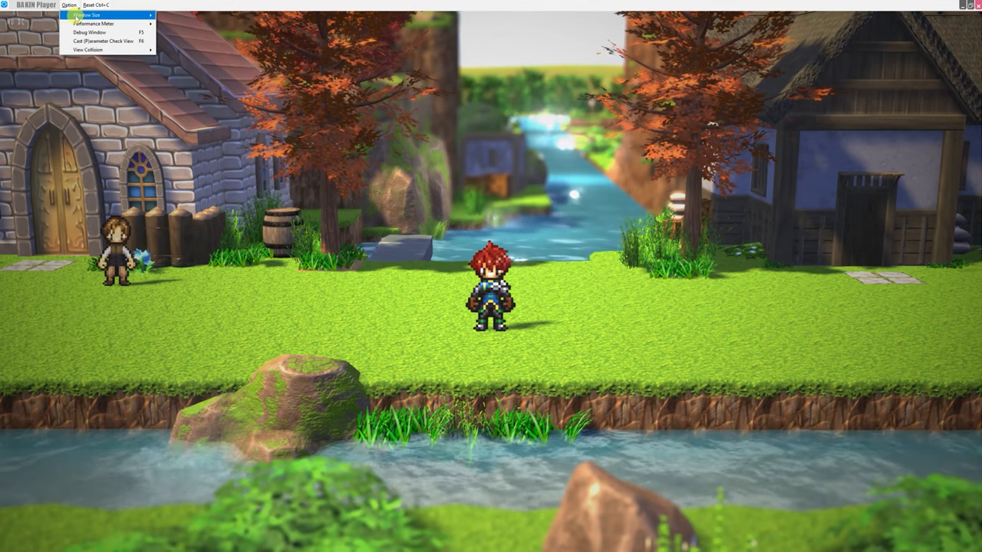
left_click(100, 14)
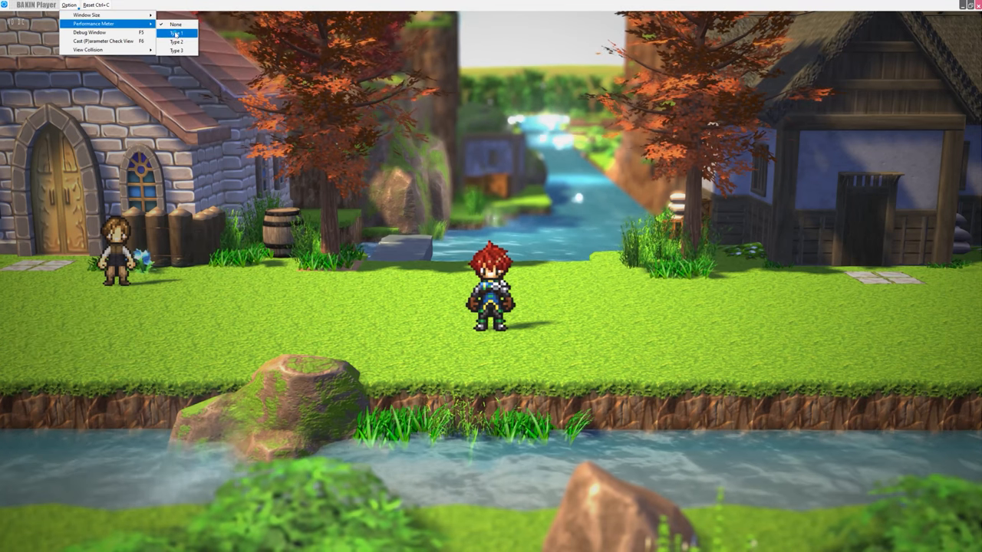
left_click(178, 34)
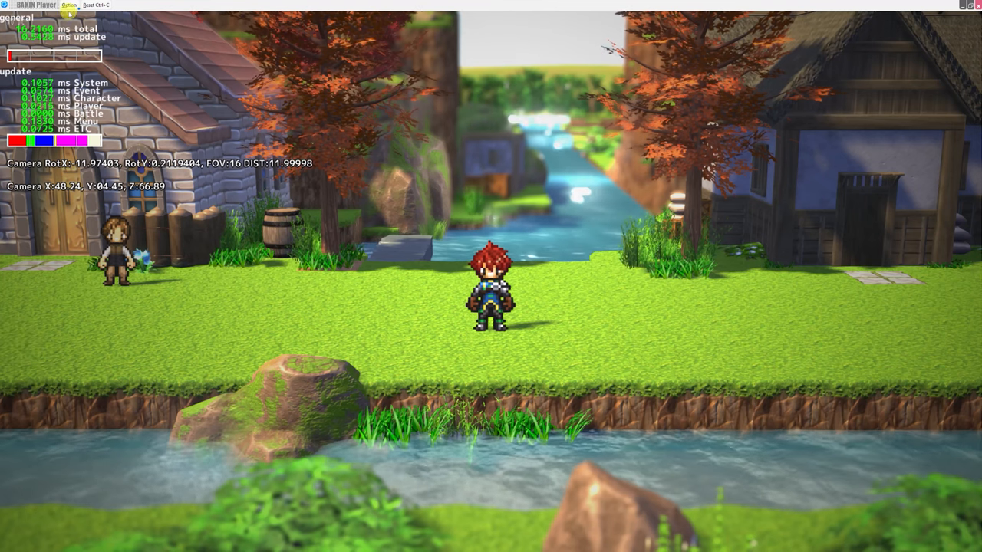
left_click(70, 6)
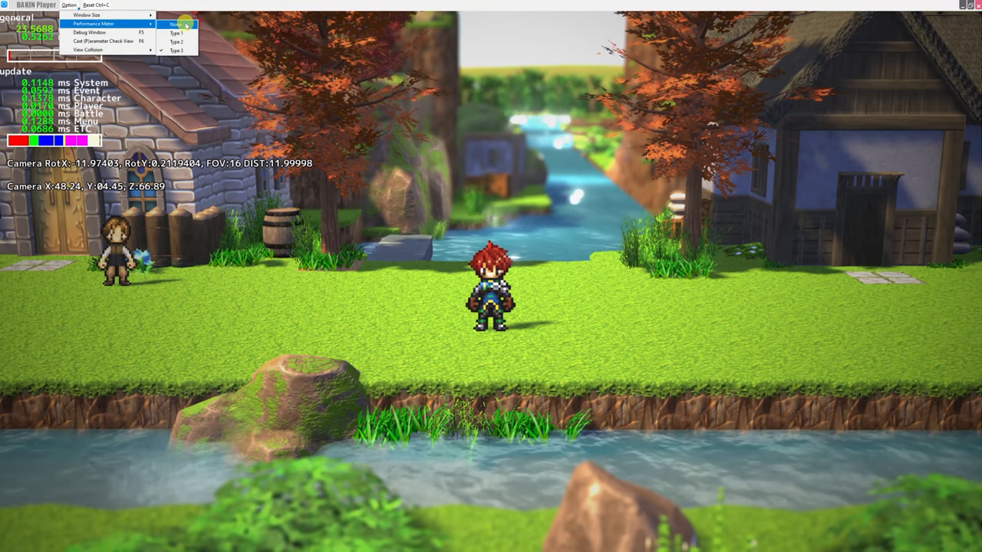
Step: Bring up the Debug window, move it left, and view the Logs with event triggers included
left_click(100, 30)
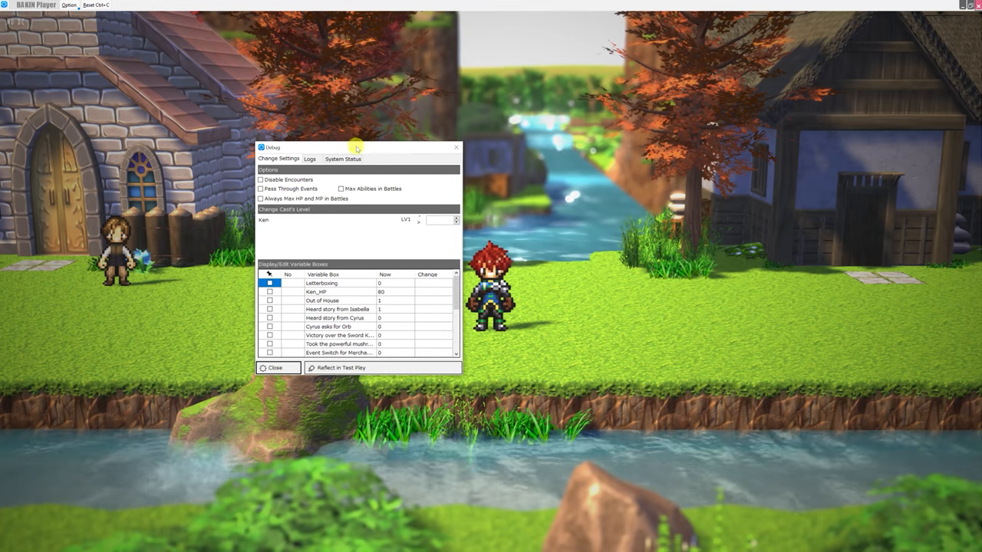
left_click_drag(356, 148, 280, 147)
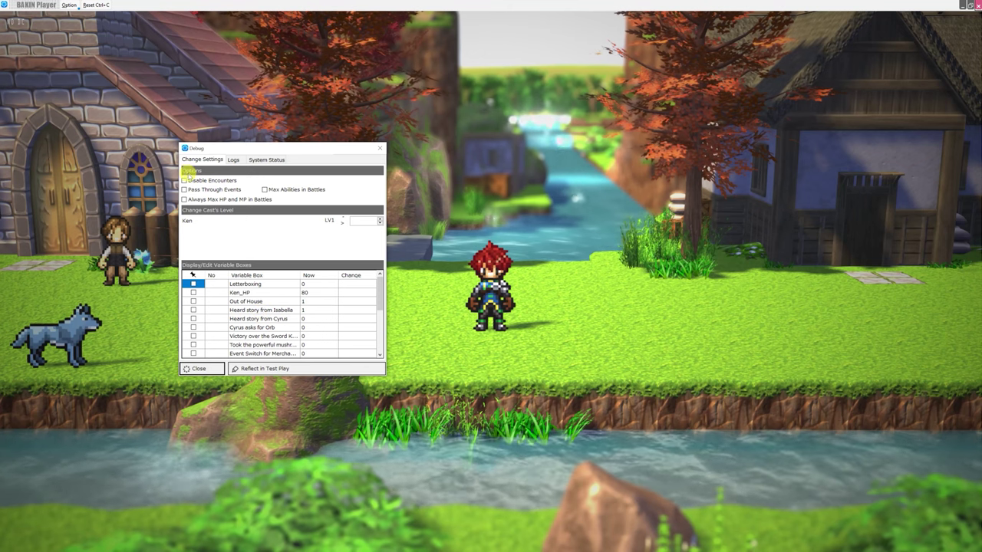
mouse_move(218, 181)
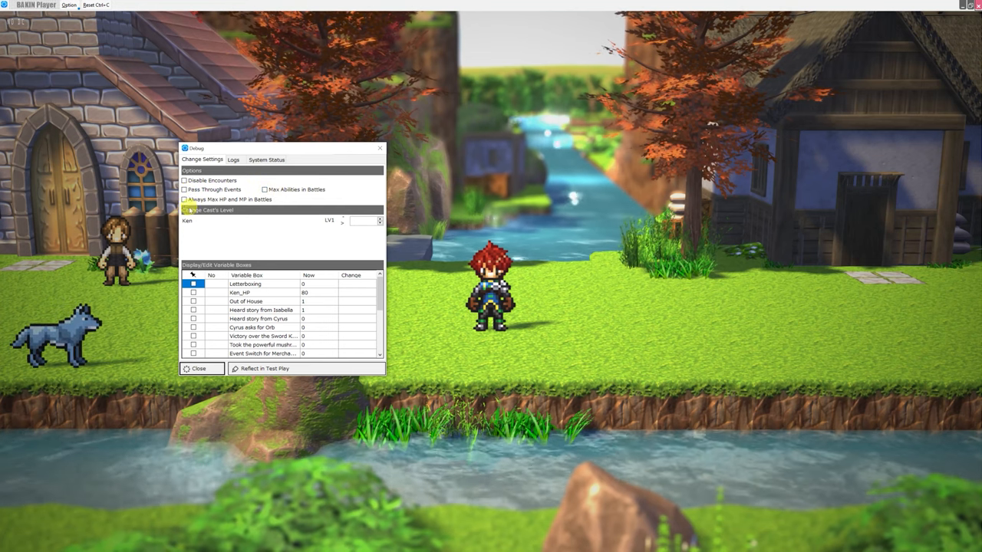
mouse_move(268, 199)
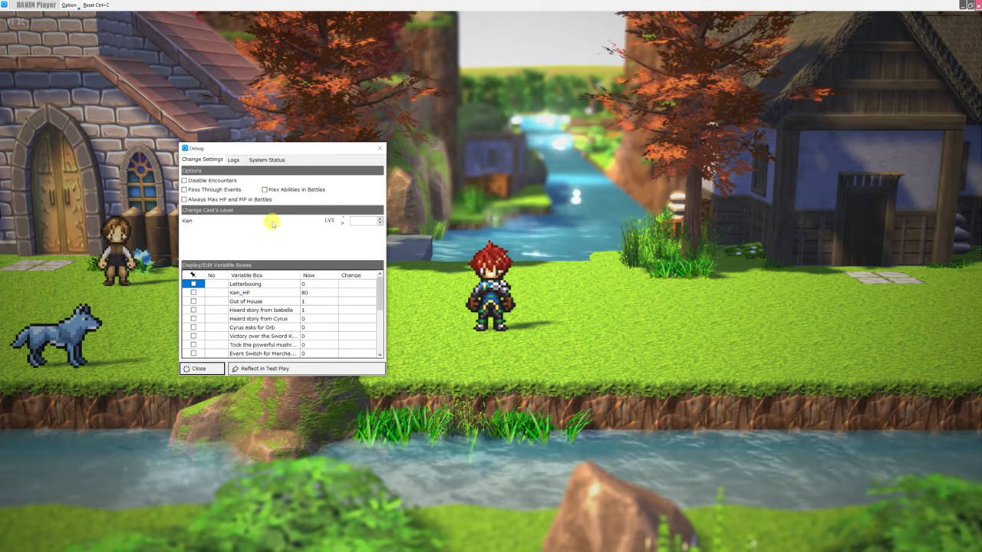
left_click(233, 160)
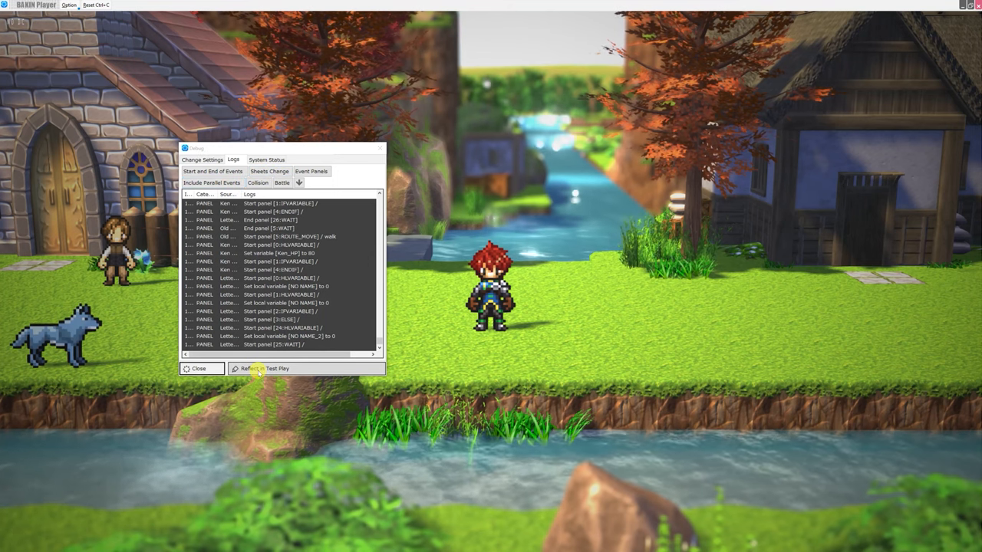
left_click(264, 369)
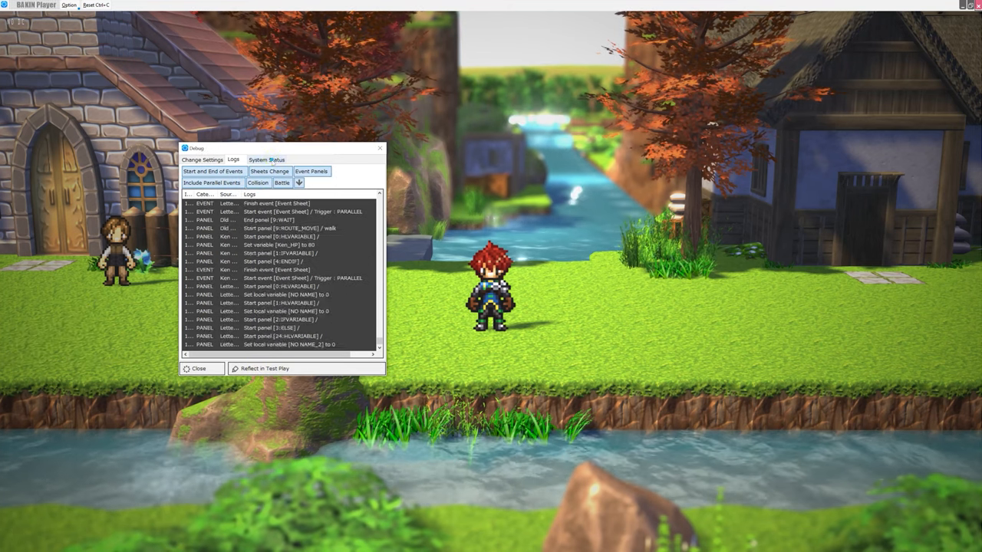
Step: Switch to the System Status list and check the Party Train entry
left_click(267, 160)
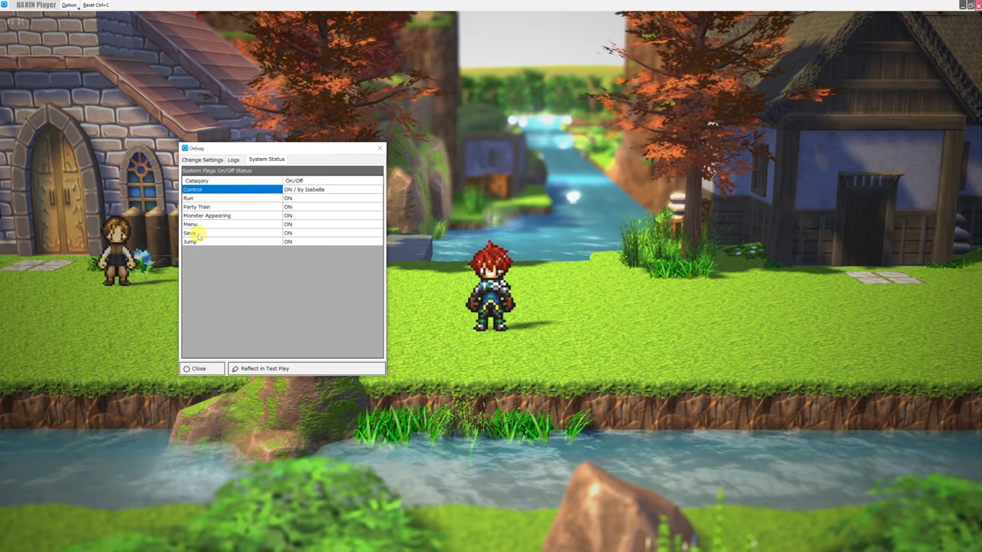
left_click(190, 224)
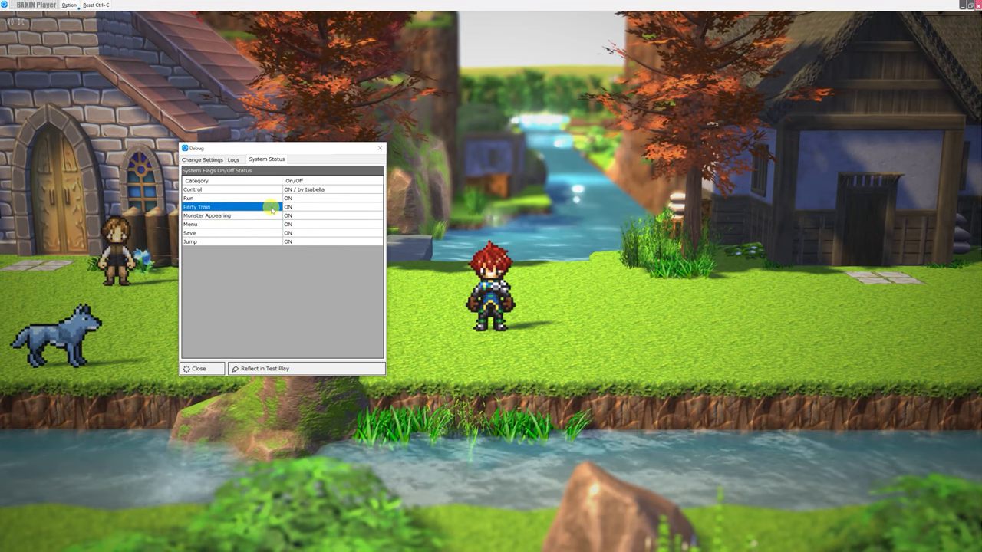
left_click(288, 198)
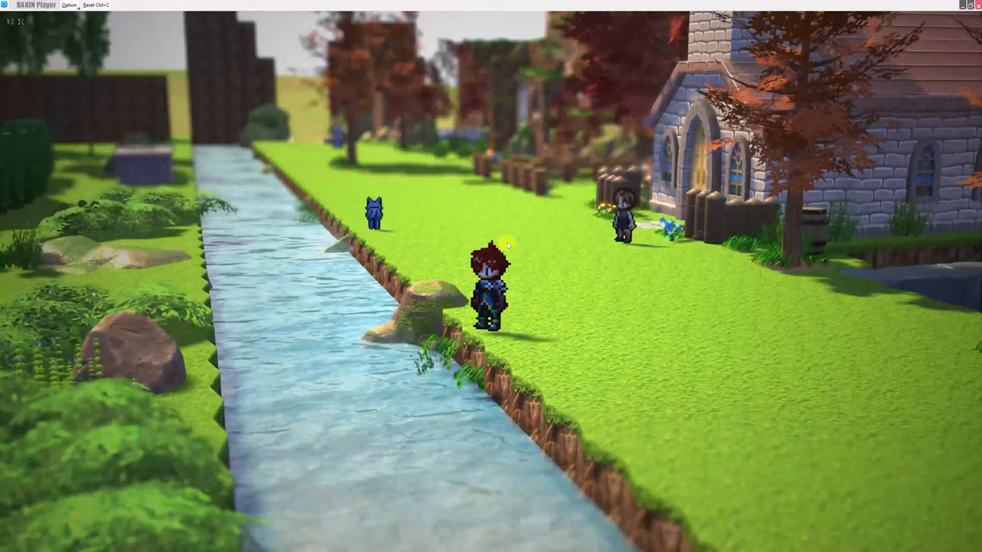
Step: Bring up Ken's parameter details over the running test play
left_click(69, 6)
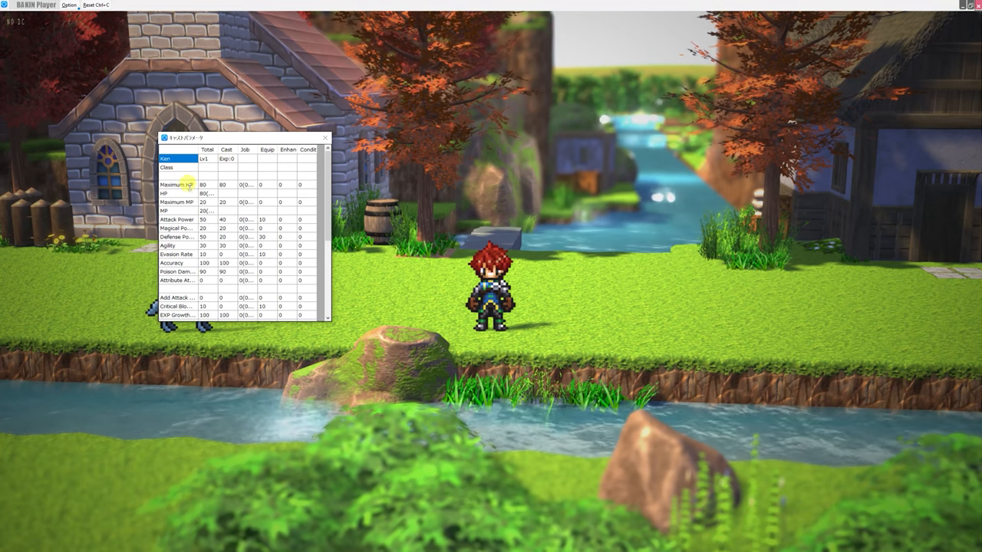
Step: Scroll Ken's status table down to its elemental attributes, then reach the display options
scroll("down", 3)
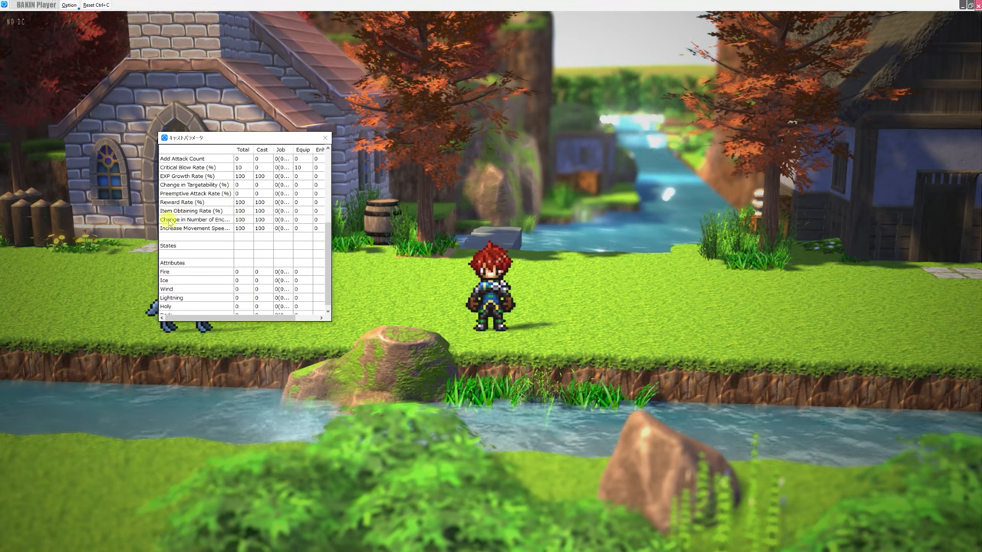
scroll("down", 3)
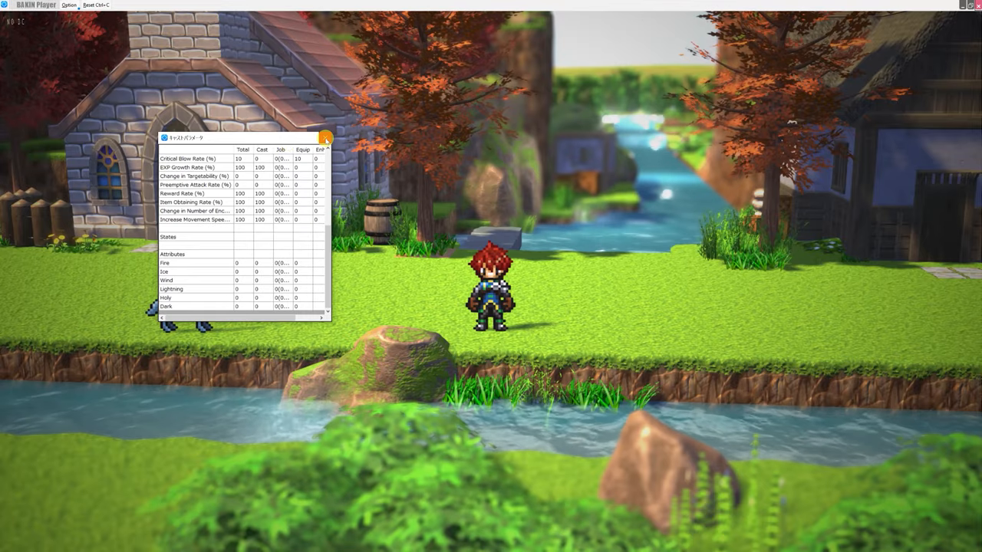
left_click(69, 6)
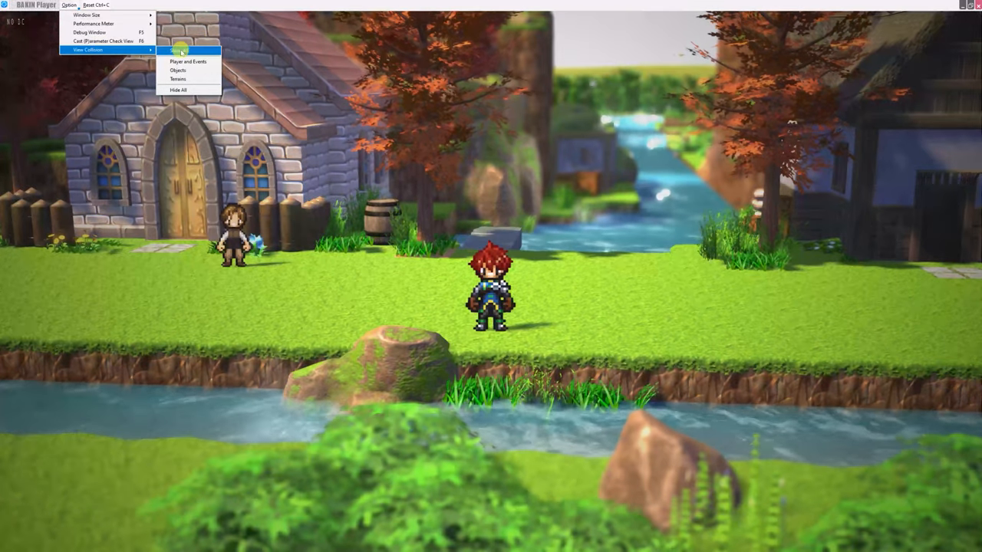
Step: Show all collision outlines on the village, then limit them to Player and Events
left_click(179, 49)
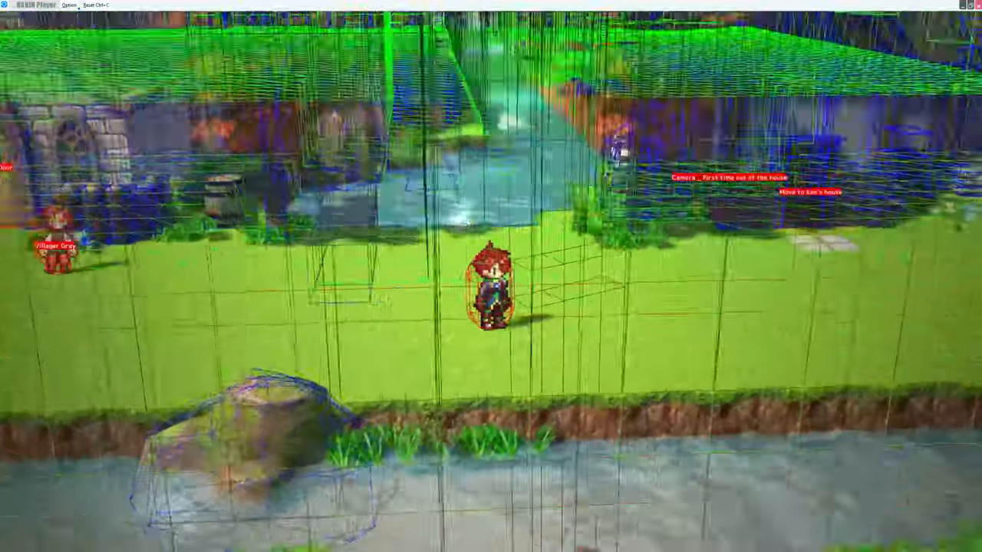
left_click(71, 6)
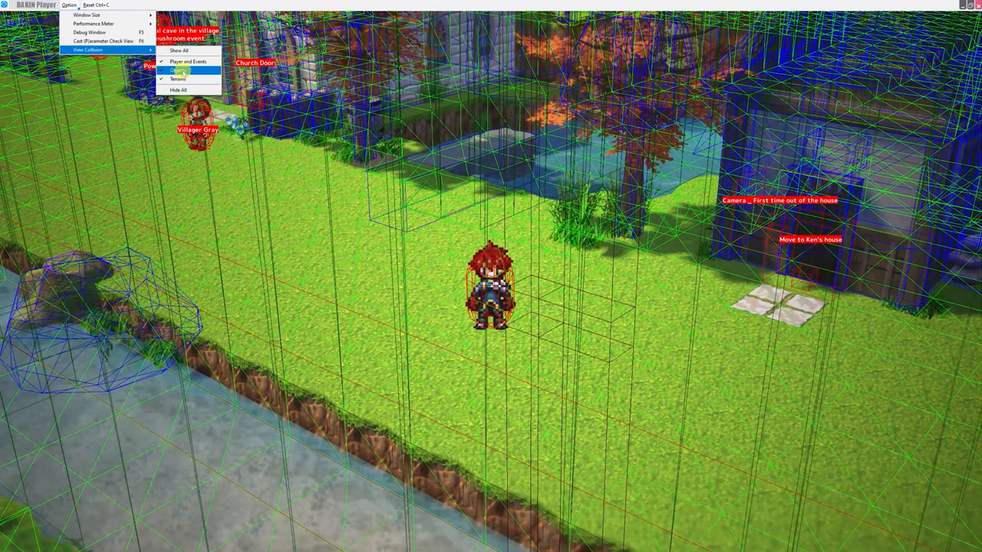
left_click(178, 70)
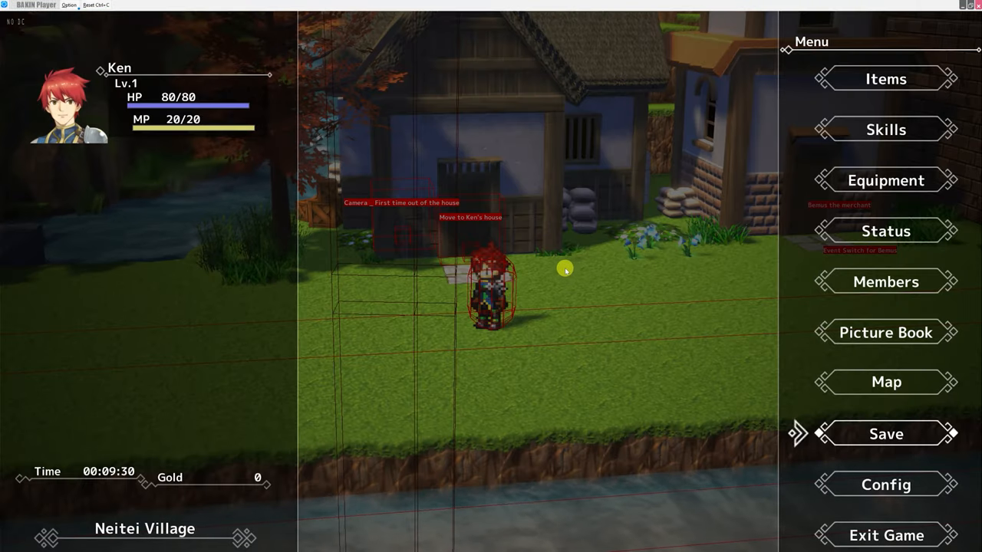
mouse_move(745, 178)
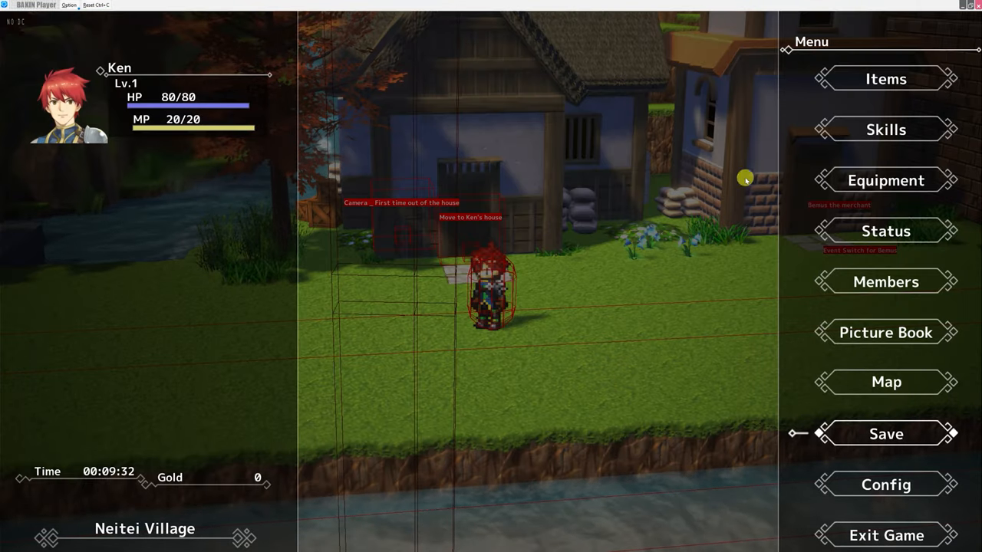
mouse_move(746, 144)
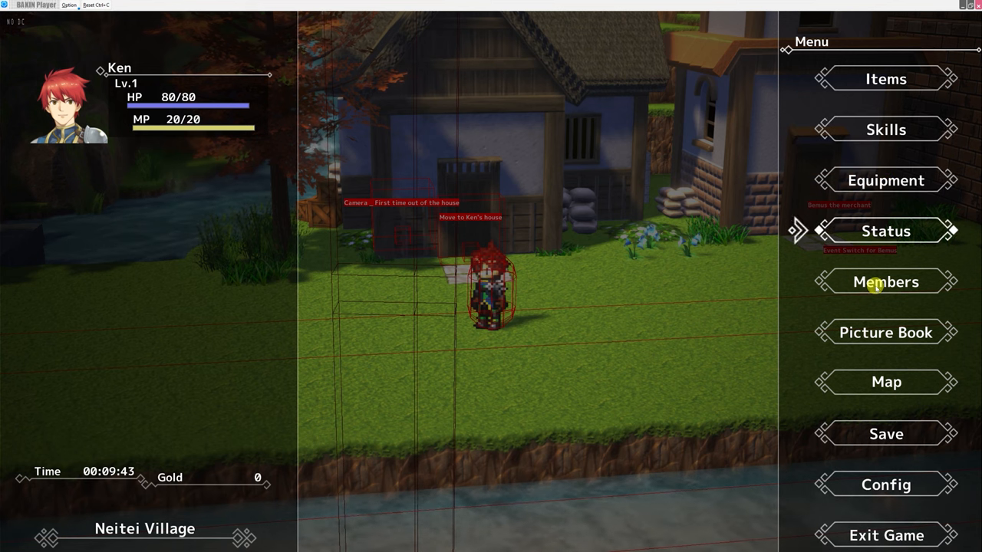
mouse_move(887, 381)
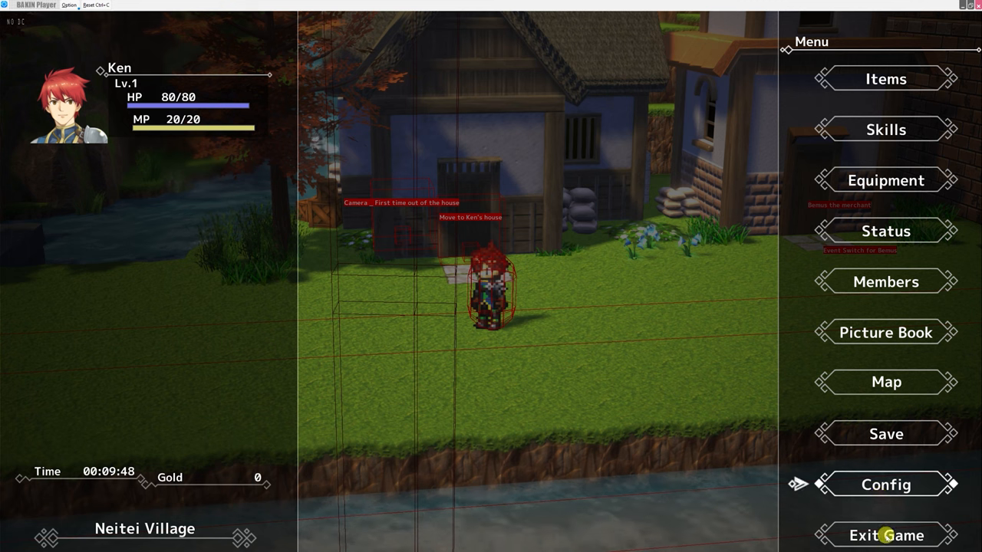
mouse_move(862, 86)
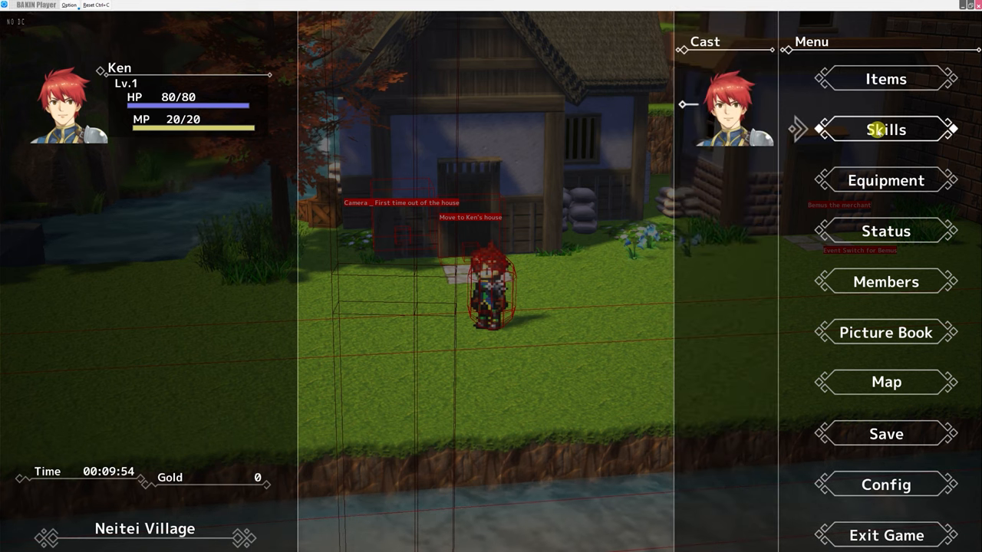
Step: Cancel out of the Skills cast choice back to the in-game main menu
left_click(885, 129)
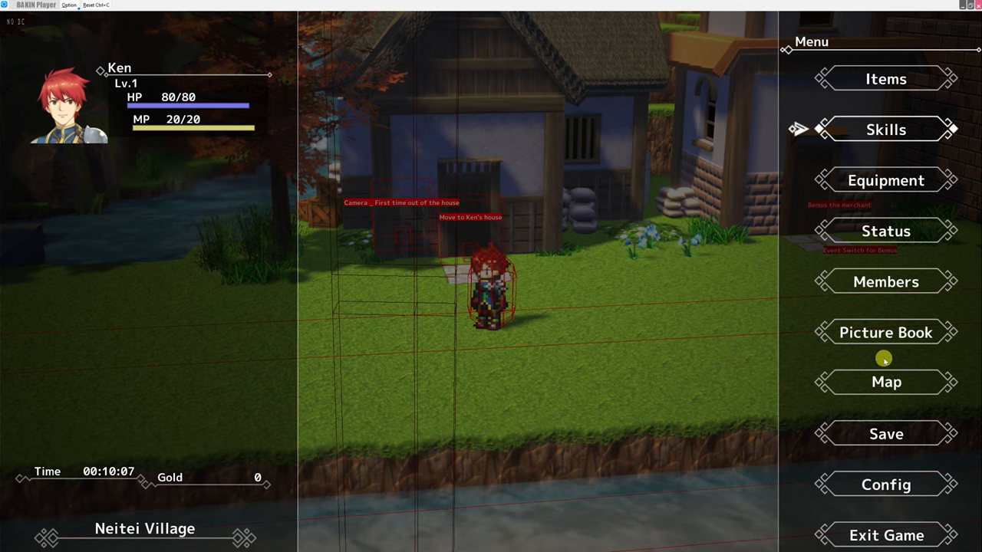
Step: Show the Picture Book, listing unknown entries at 0% completion
left_click(885, 332)
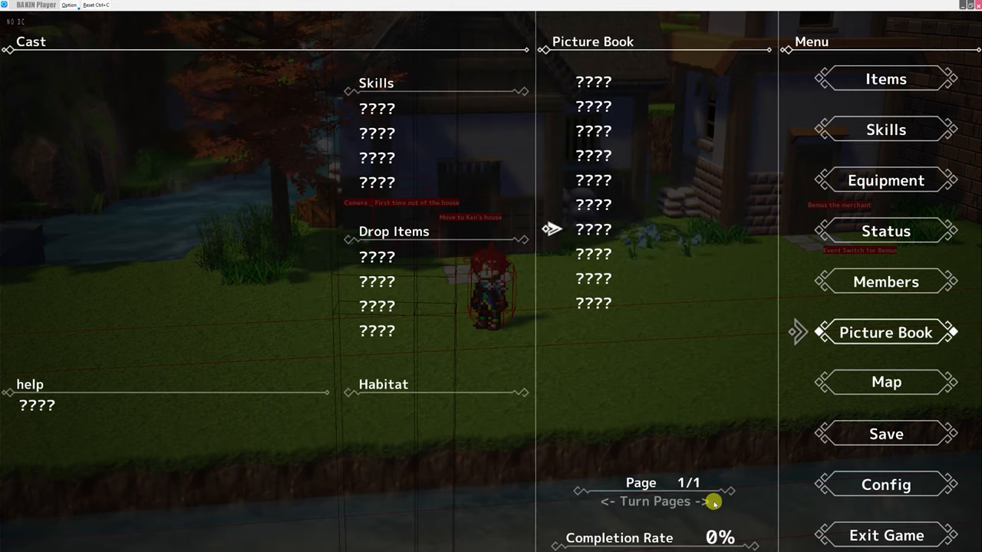
mouse_move(614, 177)
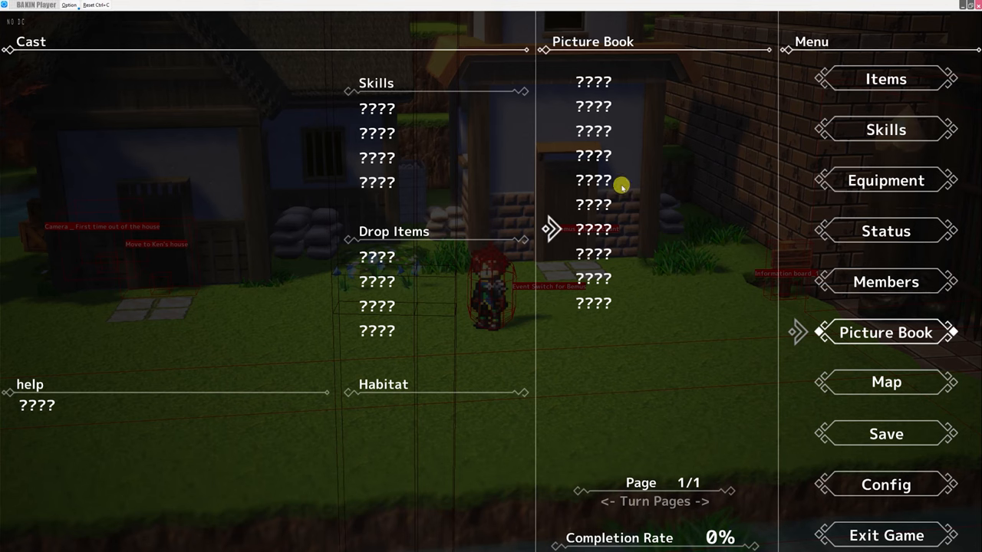
mouse_move(323, 366)
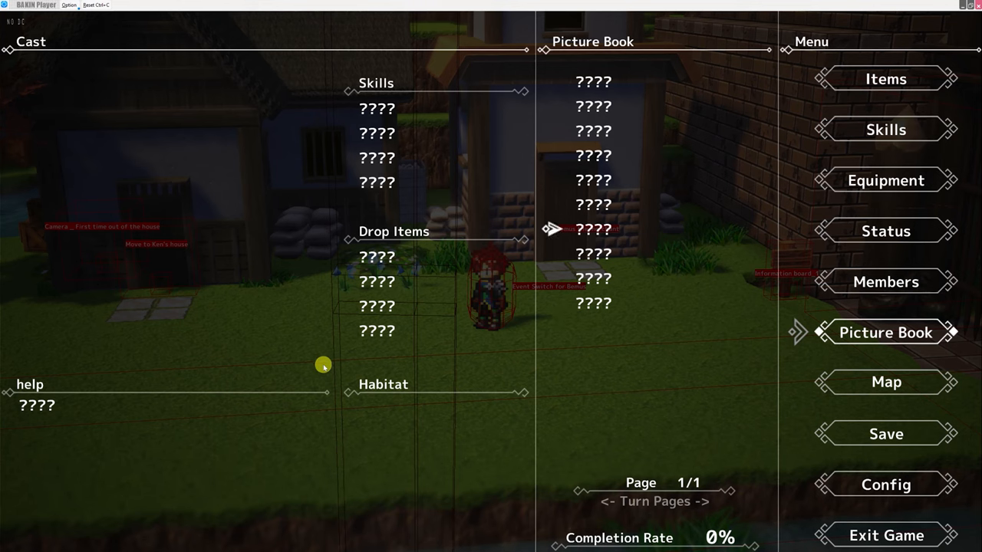
mouse_move(694, 396)
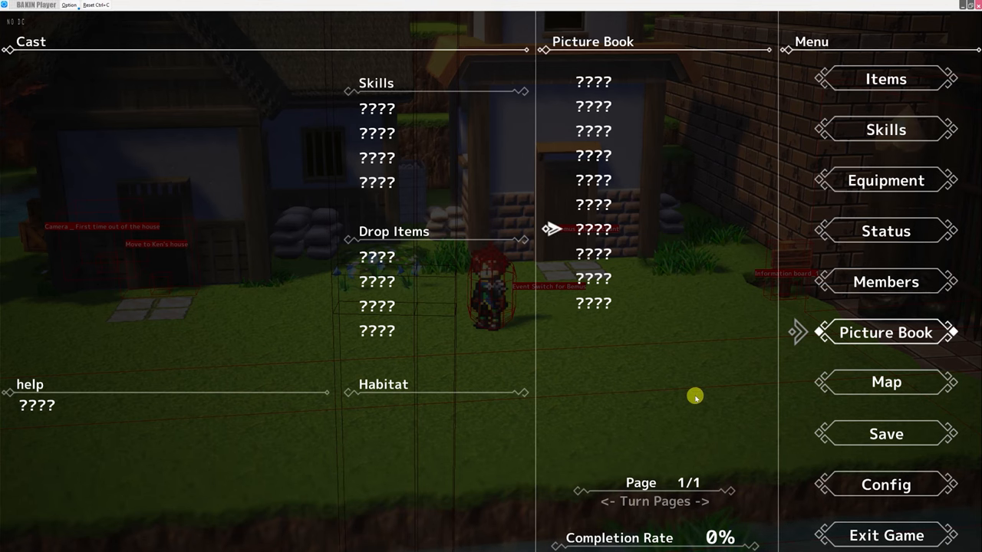
mouse_move(669, 339)
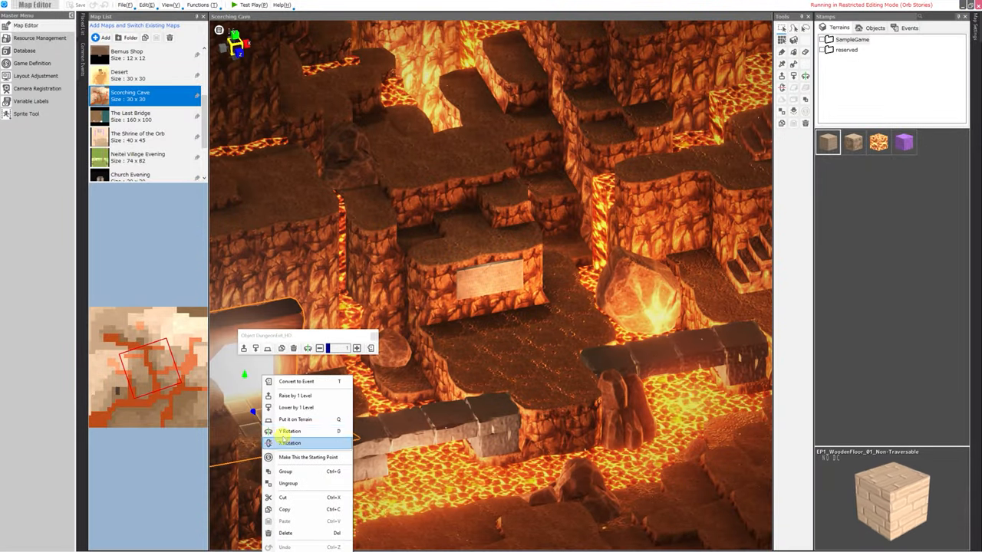
Step: Make the chosen Scorching Cave tile the starting point and launch test play
left_click(306, 457)
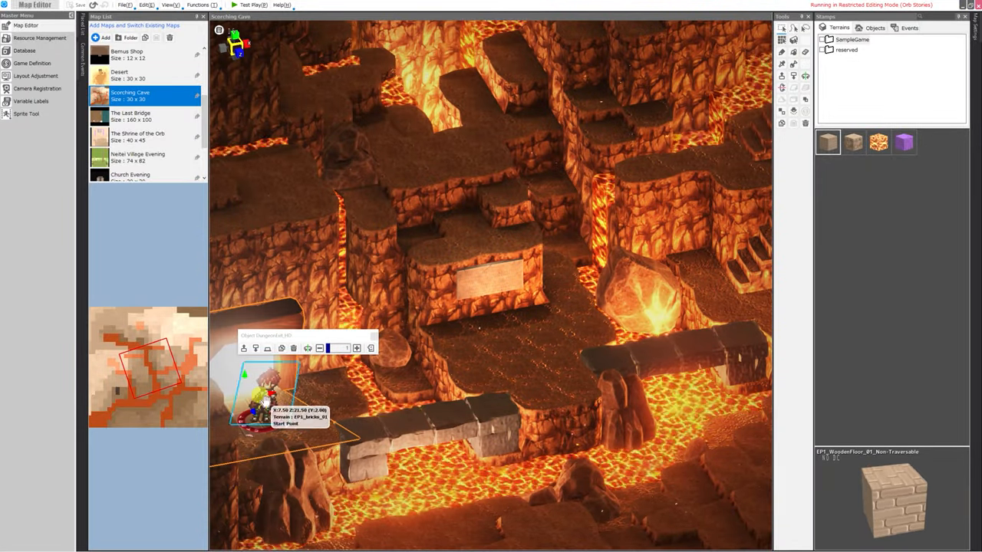
left_click(246, 5)
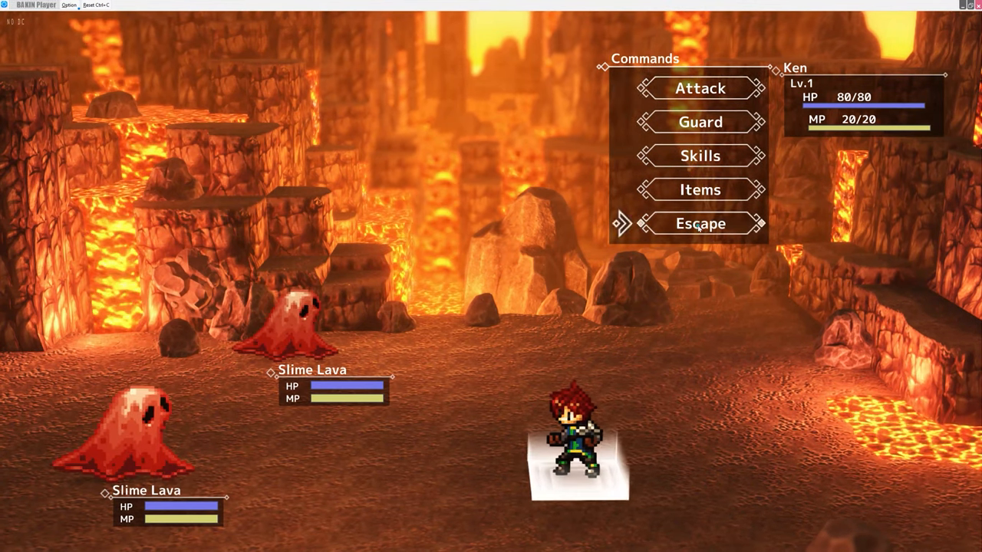
Step: Escape from the battle against the two Slime Lava enemies
left_click(700, 224)
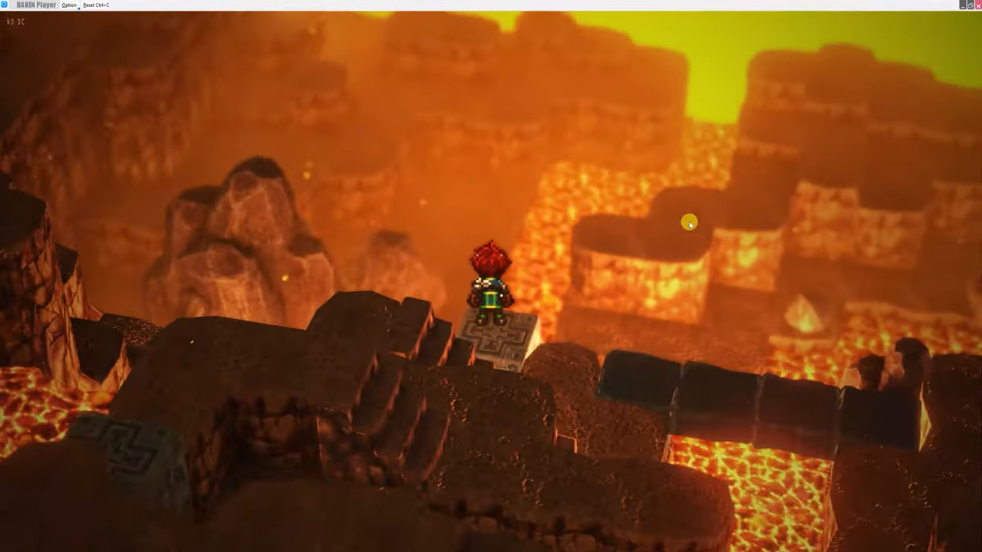